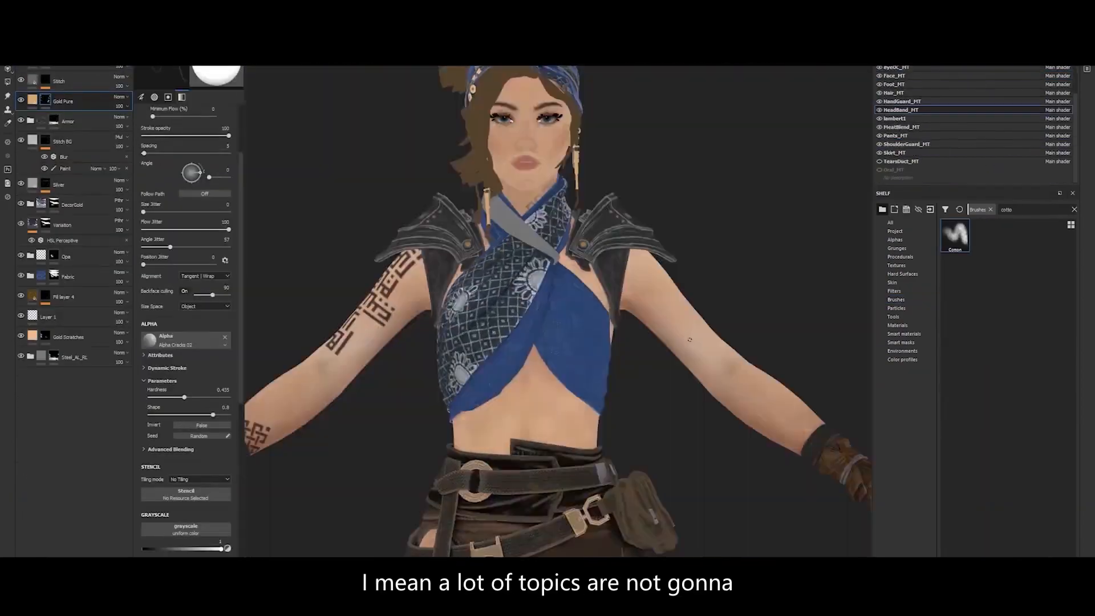
# Step: Bring up the Windows task switcher over Substance Painter to change applications
pyautogui.press('alt+tab')
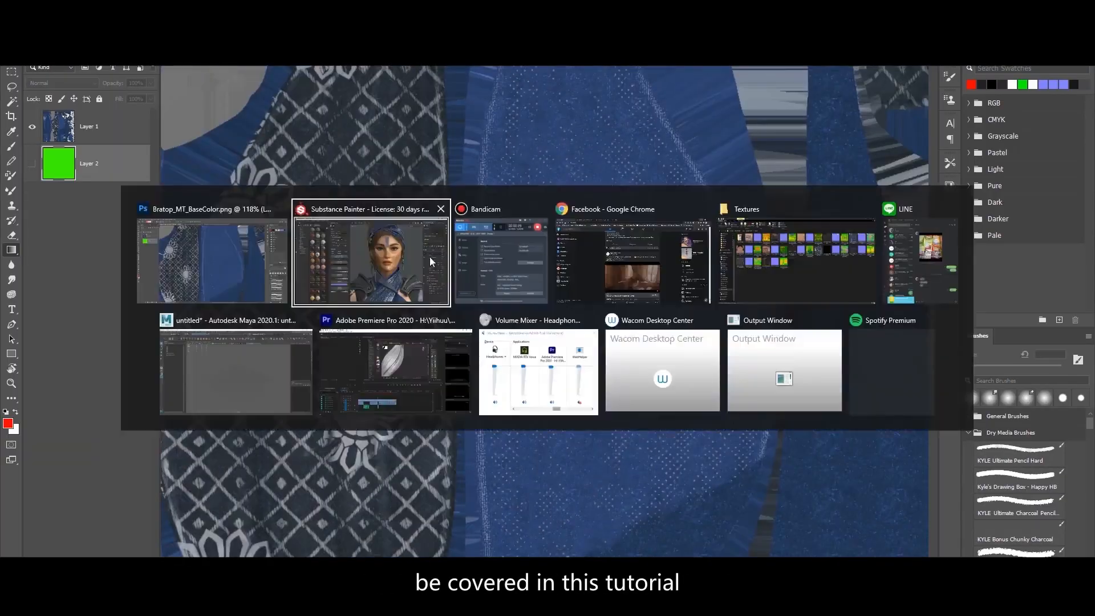
# Step: Show the character scene in Maya, then switch to the Khara_realtime Unreal Editor project
pyautogui.click(371, 262)
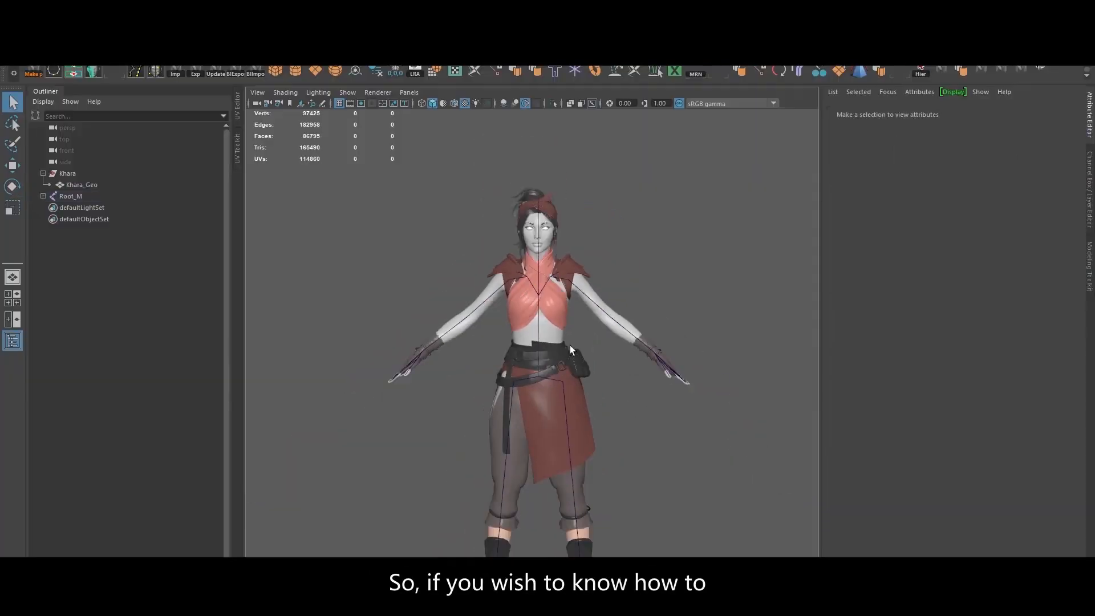
pyautogui.press('alt+tab')
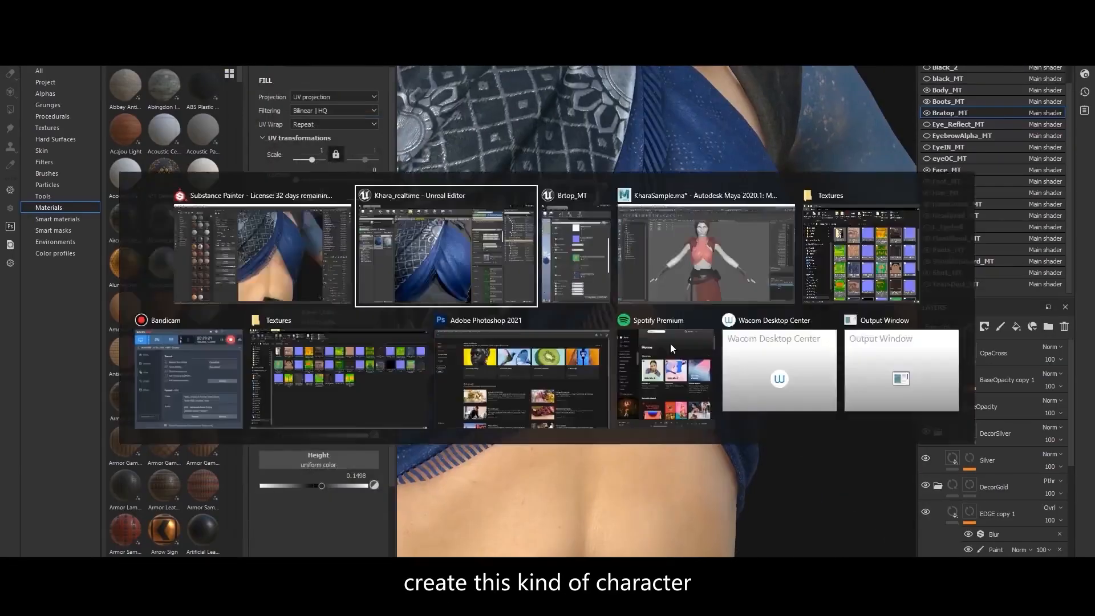
pyautogui.click(446, 248)
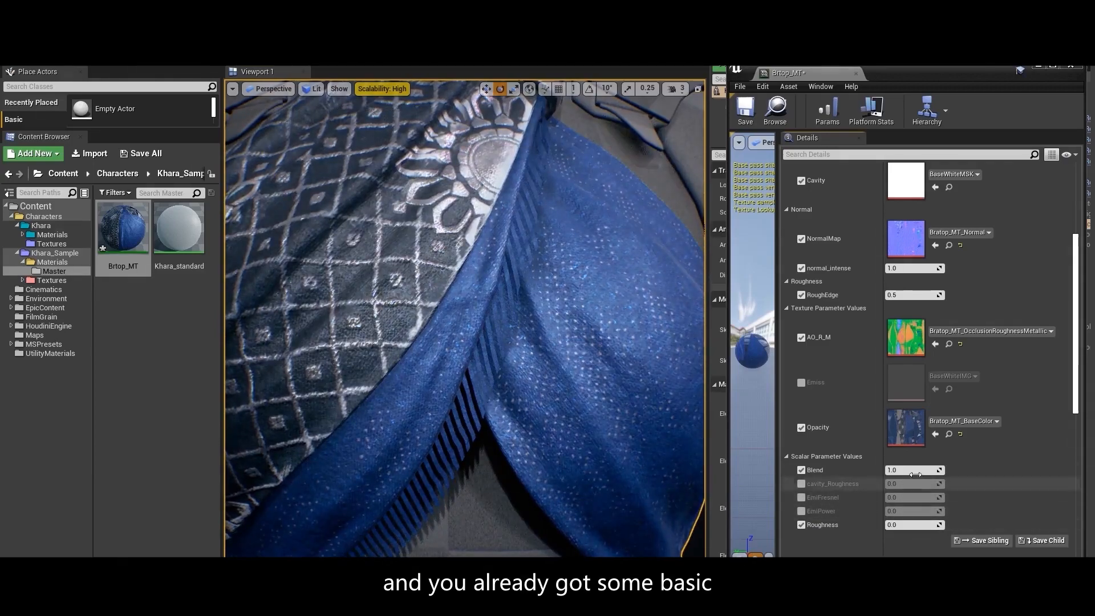